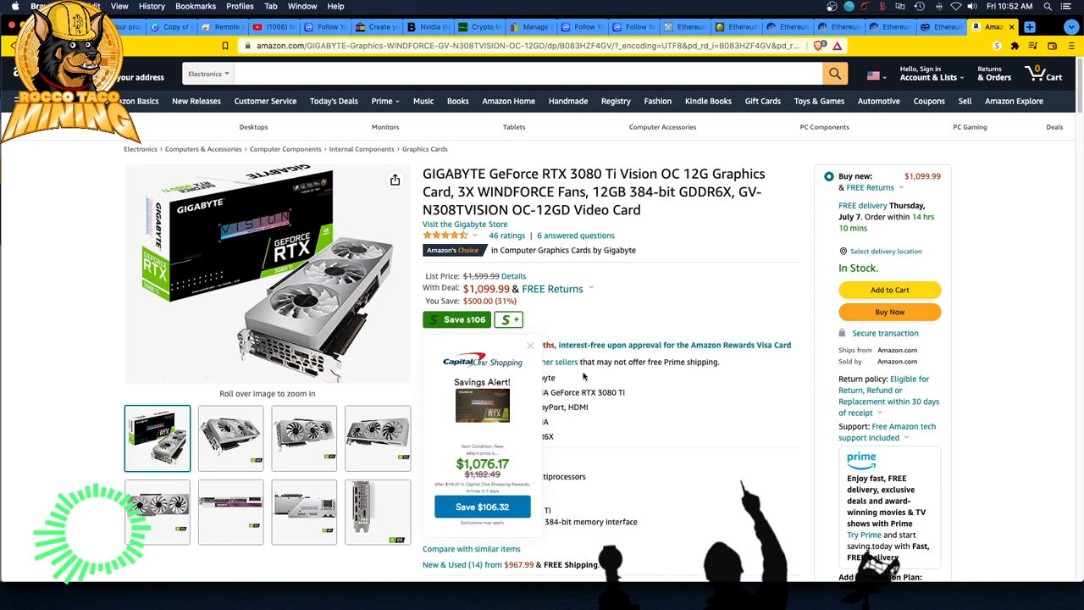
- Dismiss the Capital One Shopping savings alert to reveal the RTX 3080 Ti listing at $1,099.99
{"action": "left_click", "coordinate": [530, 346]}
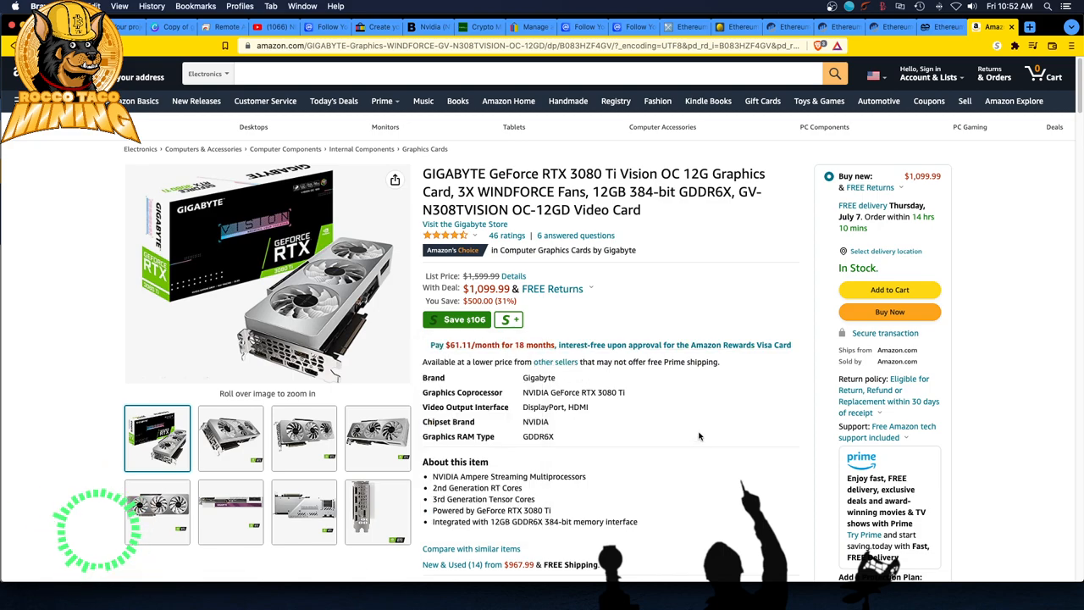
{"action": "mouse_move", "coordinate": [694, 439]}
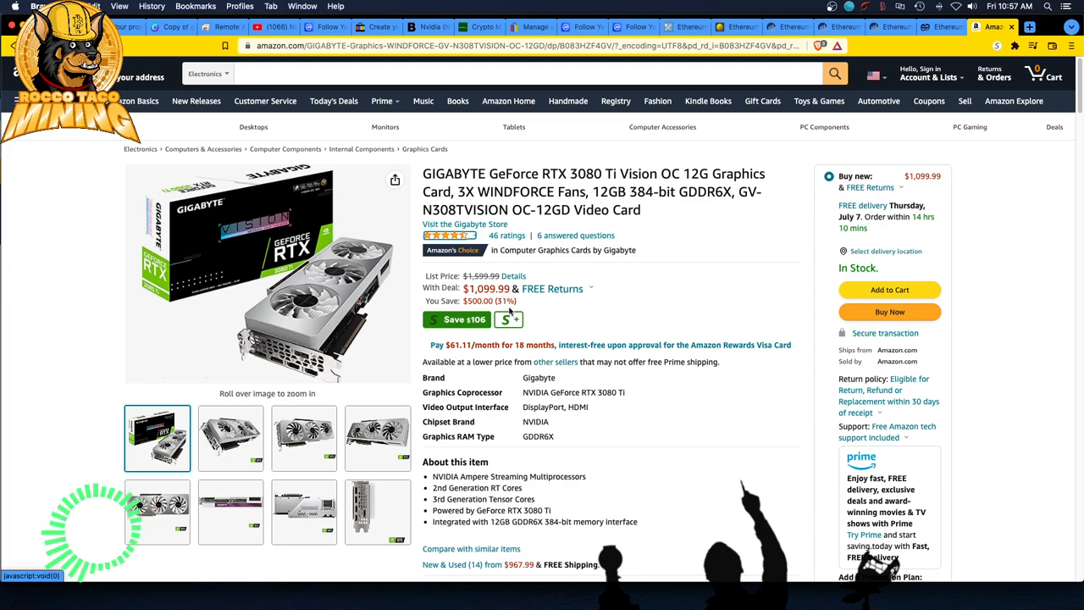
{"action": "left_click", "coordinate": [457, 319]}
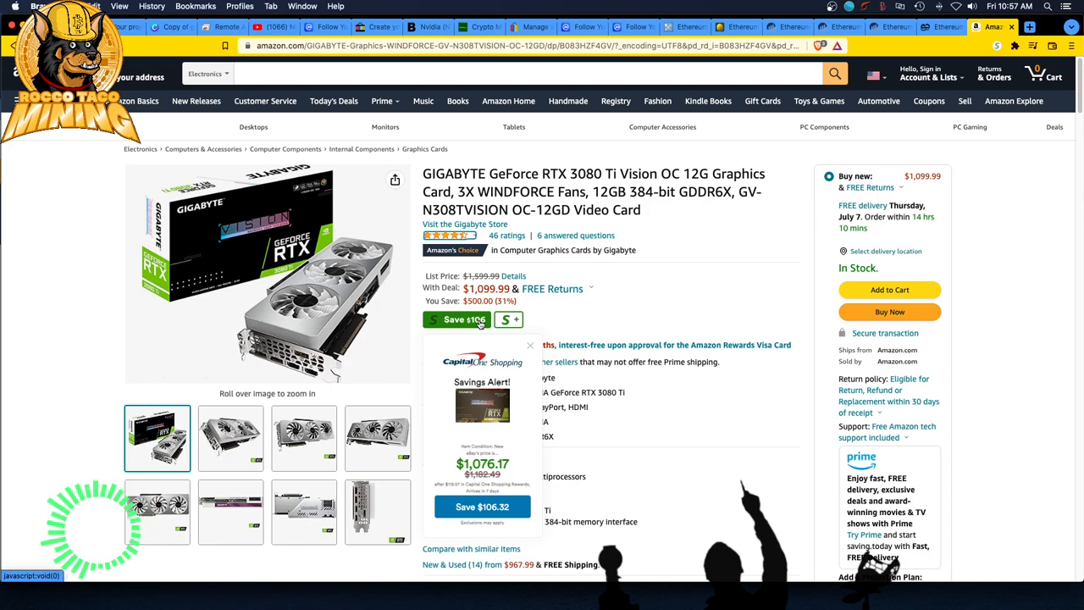
{"action": "left_click", "coordinate": [532, 346]}
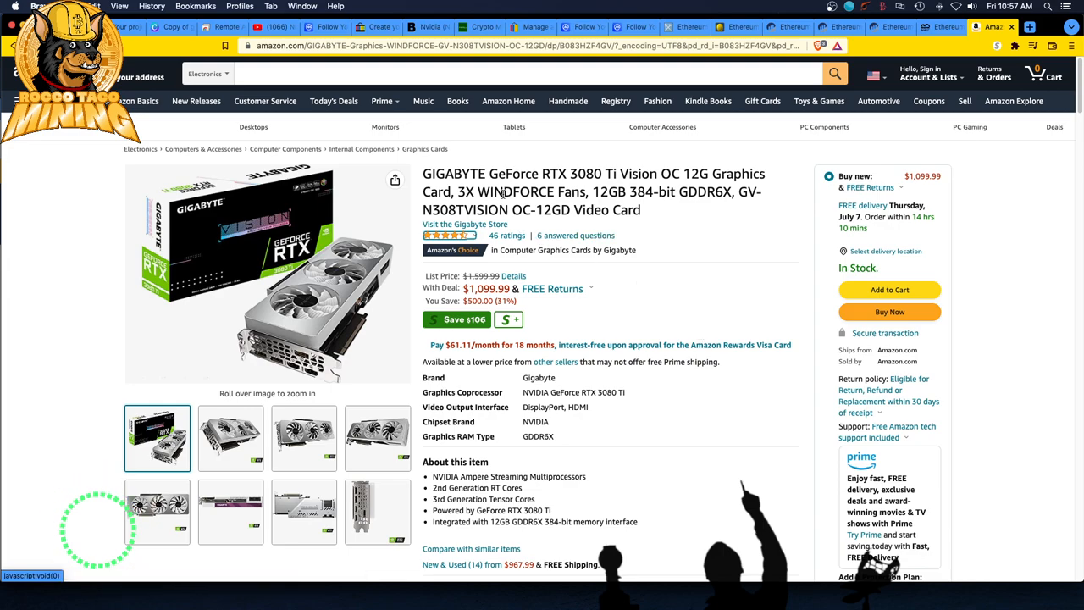
{"action": "mouse_move", "coordinate": [268, 275]}
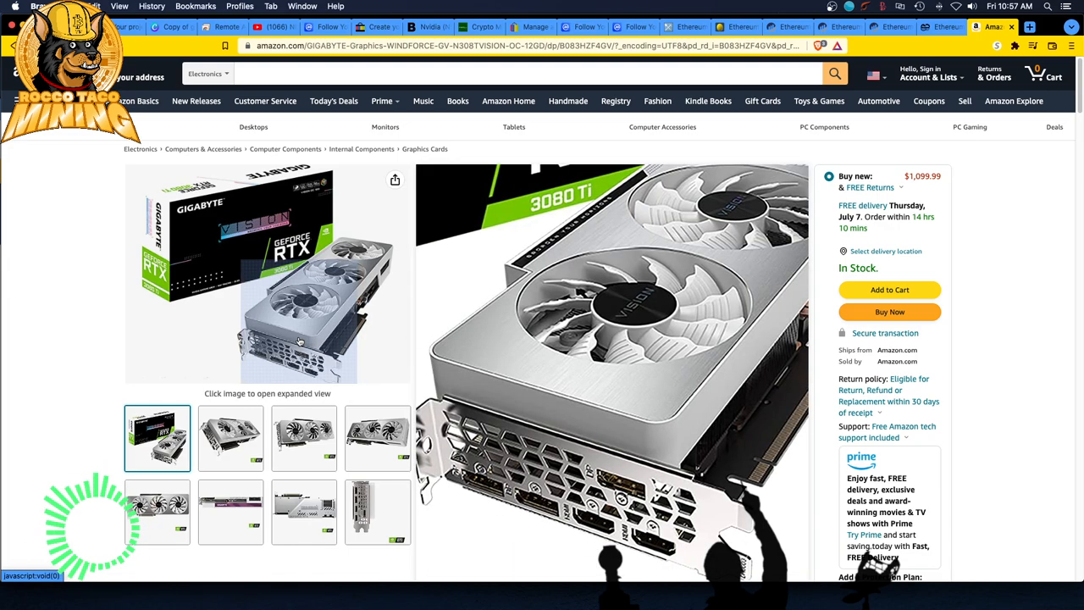